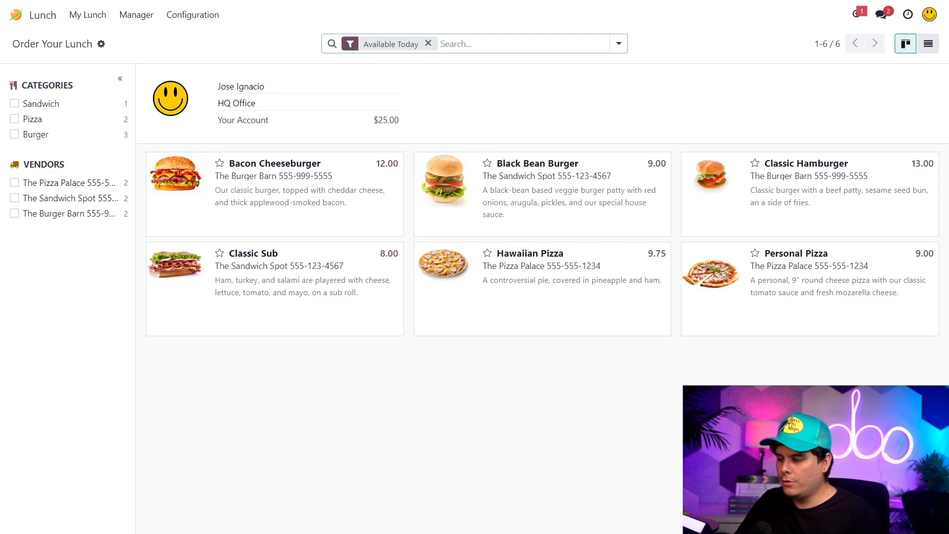
- Open the Lunch Configuration menu in the top bar
{"action": "left_click", "coordinate": [193, 13]}
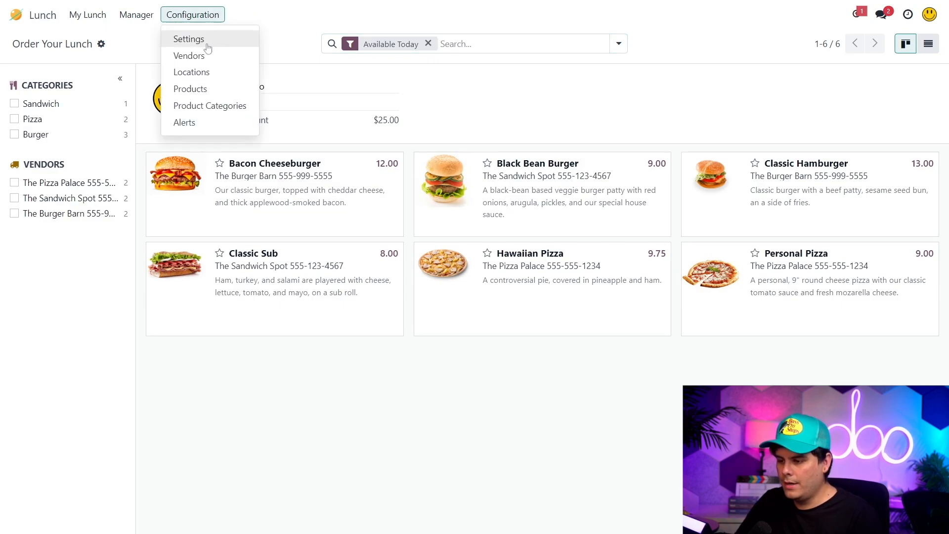
- In Lunch Settings, set the overdraft limit to $10.00 and save
{"action": "left_click", "coordinate": [188, 38]}
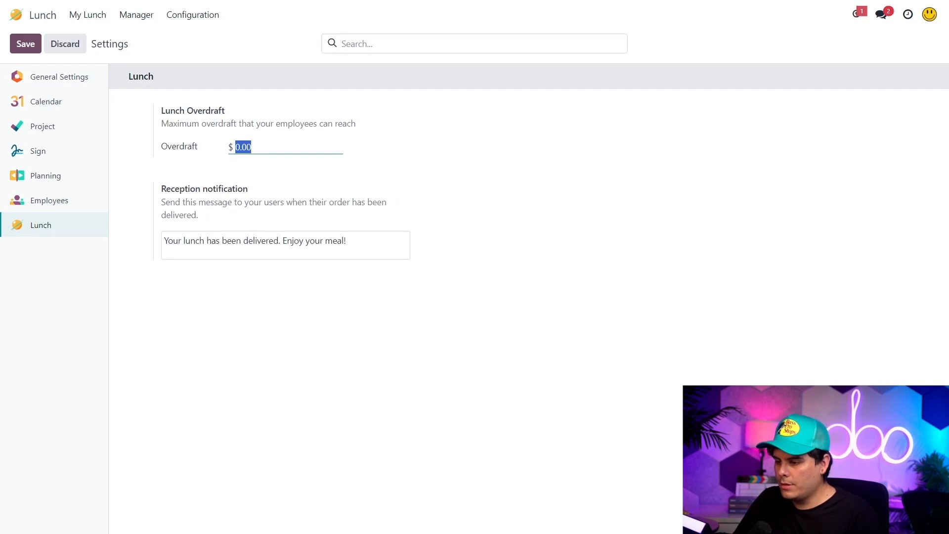
{"action": "type", "text": "10"}
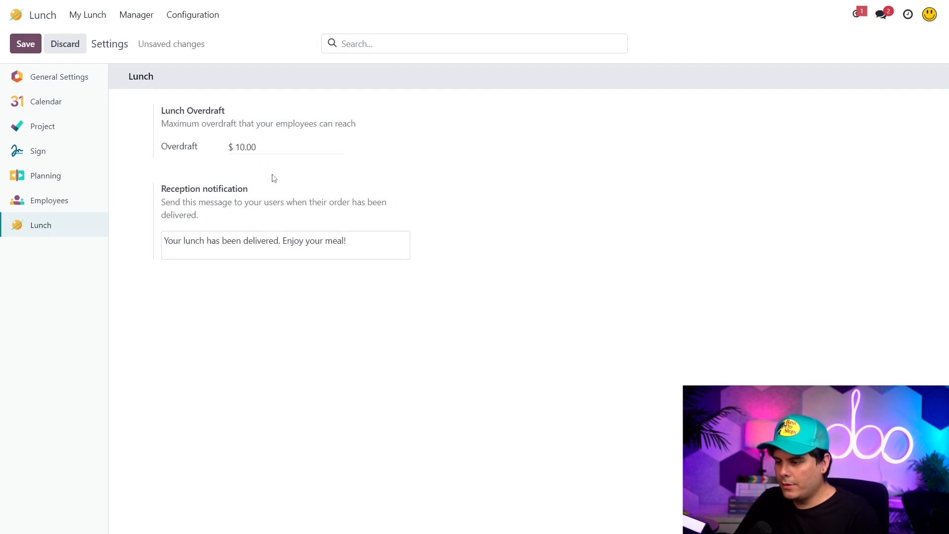
{"action": "left_click", "coordinate": [266, 240]}
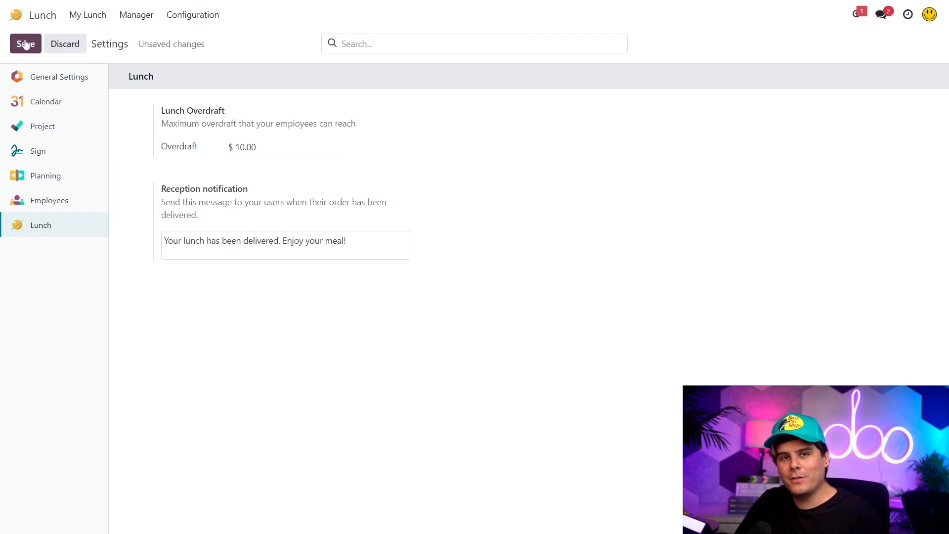
{"action": "left_click", "coordinate": [24, 44]}
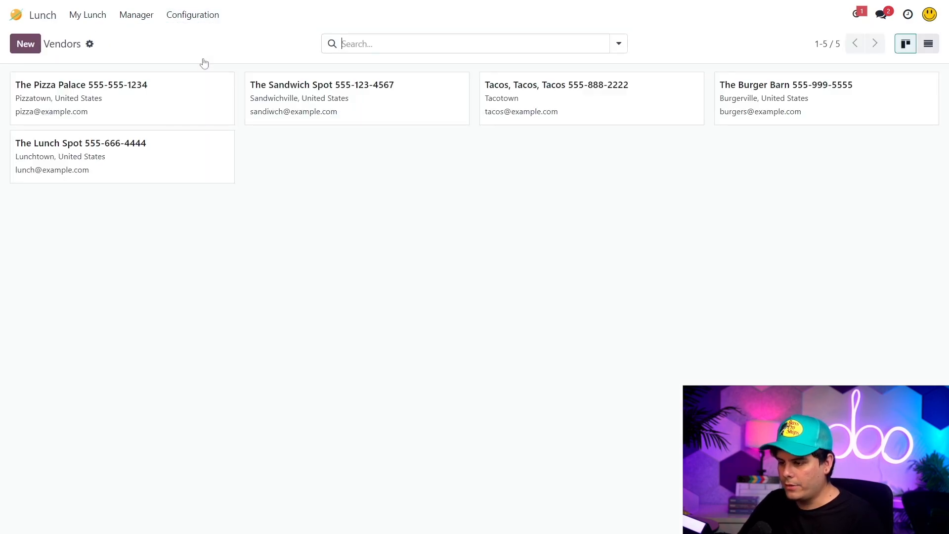
- Create a new vendor from the Vendors list
{"action": "left_click", "coordinate": [25, 43]}
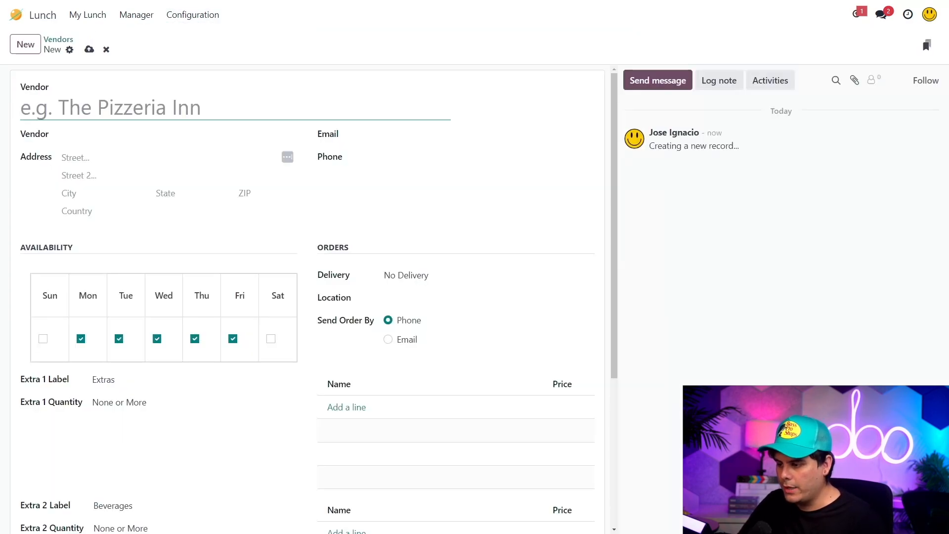
{"action": "left_click", "coordinate": [233, 108]}
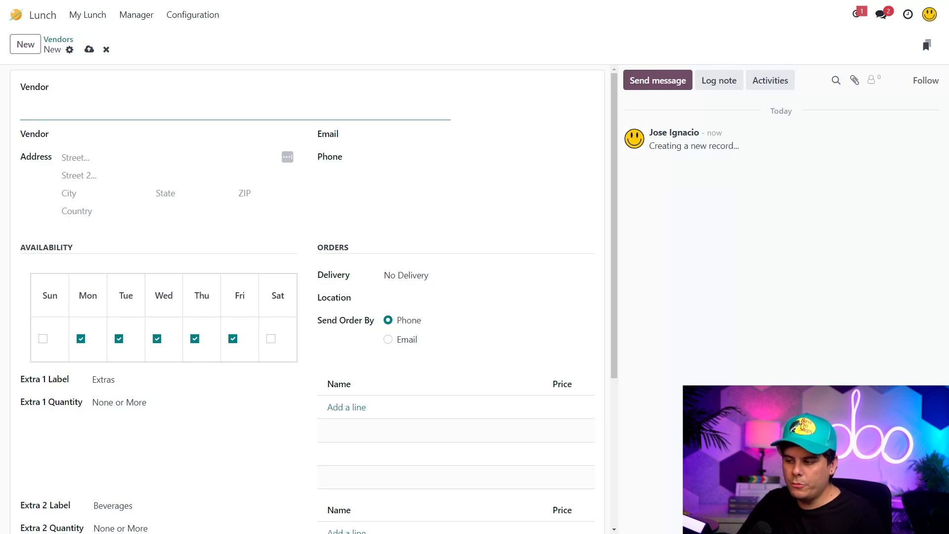
{"action": "left_click", "coordinate": [175, 134]}
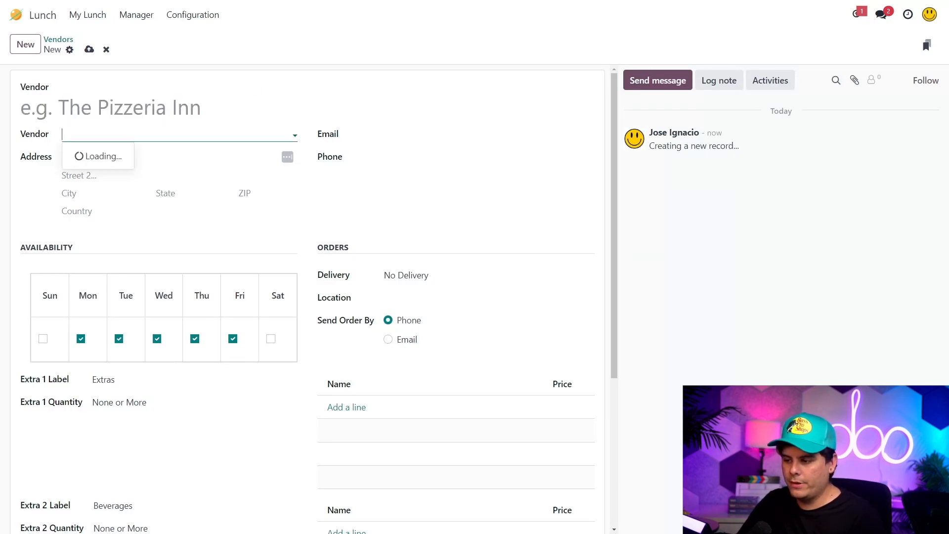
{"action": "type", "text": "The Soup Shack"}
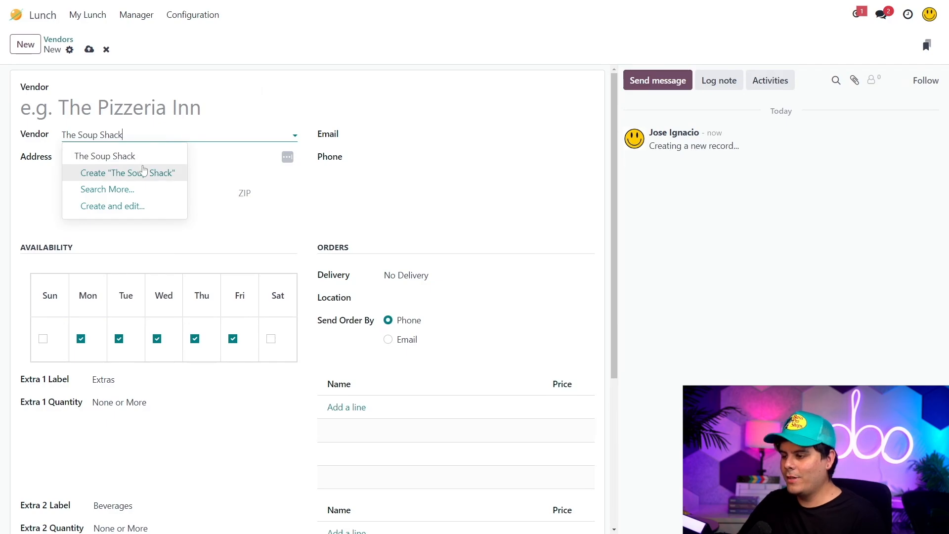
{"action": "left_click", "coordinate": [103, 156]}
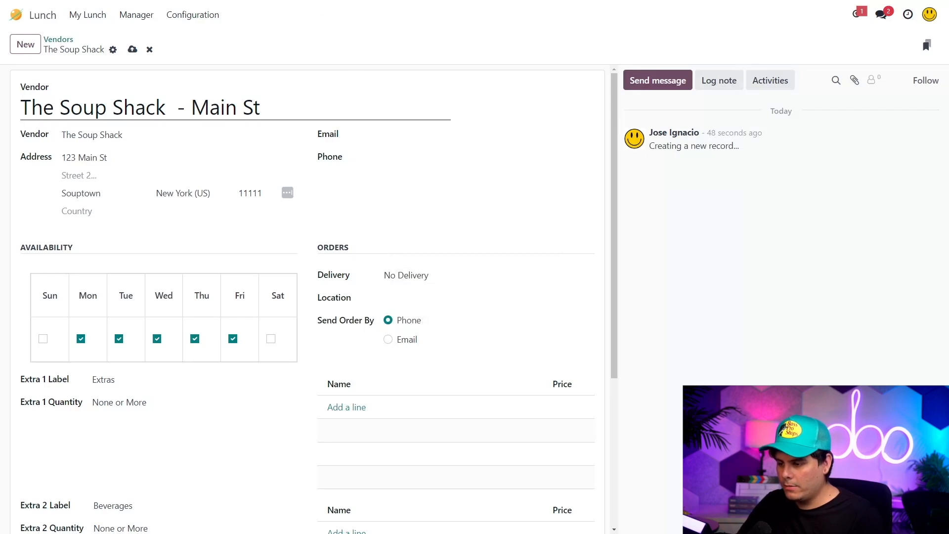
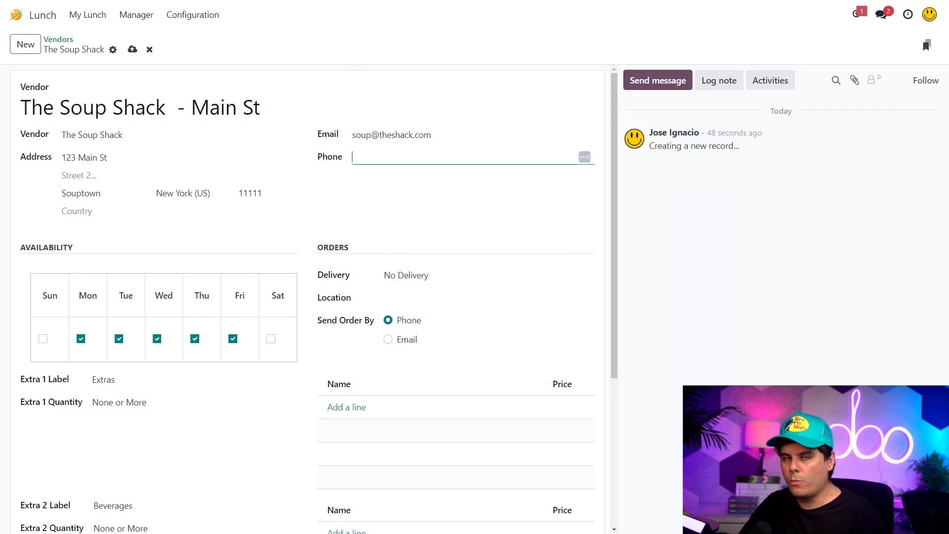
{"action": "type", "text": "5555553333"}
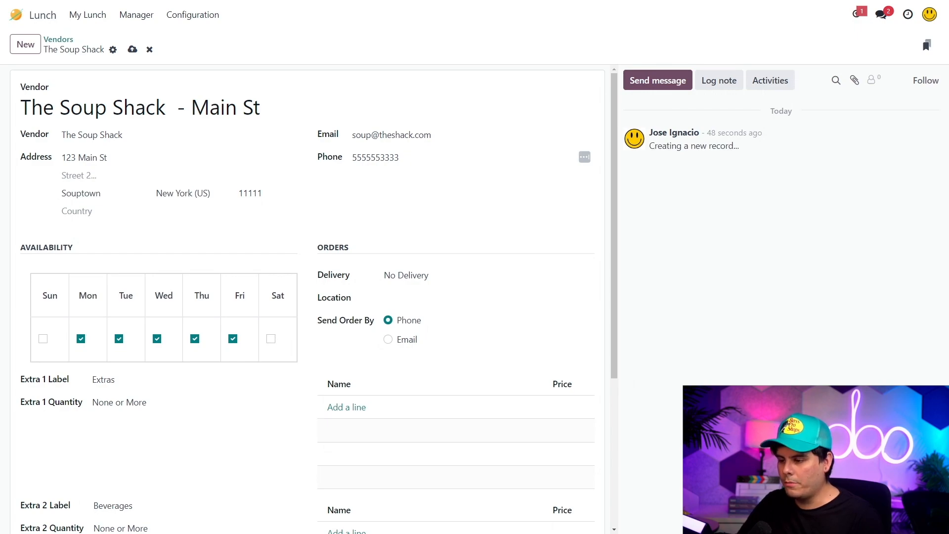
- Make The Soup Shack available Tuesday–Friday, delivering, with email orders at 11:30
{"action": "left_click", "coordinate": [80, 338]}
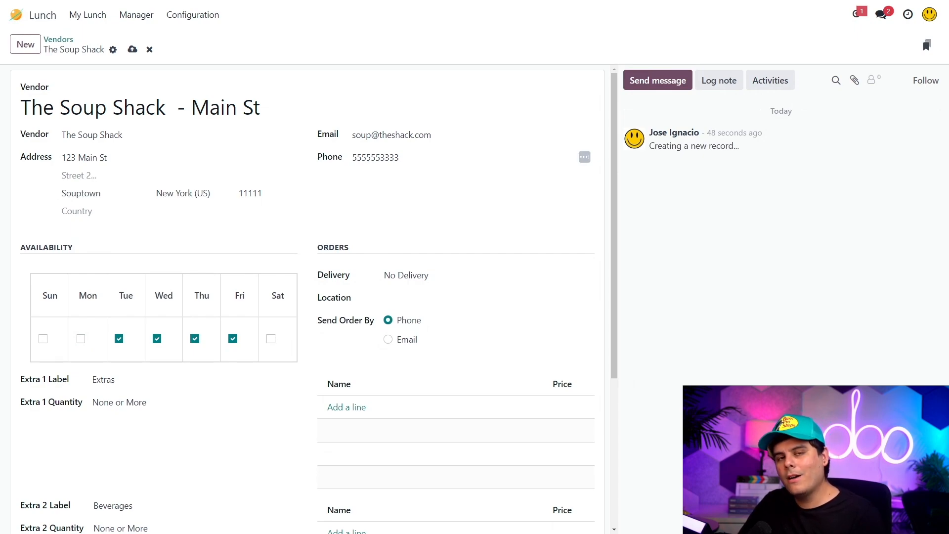
{"action": "mouse_move", "coordinate": [348, 349]}
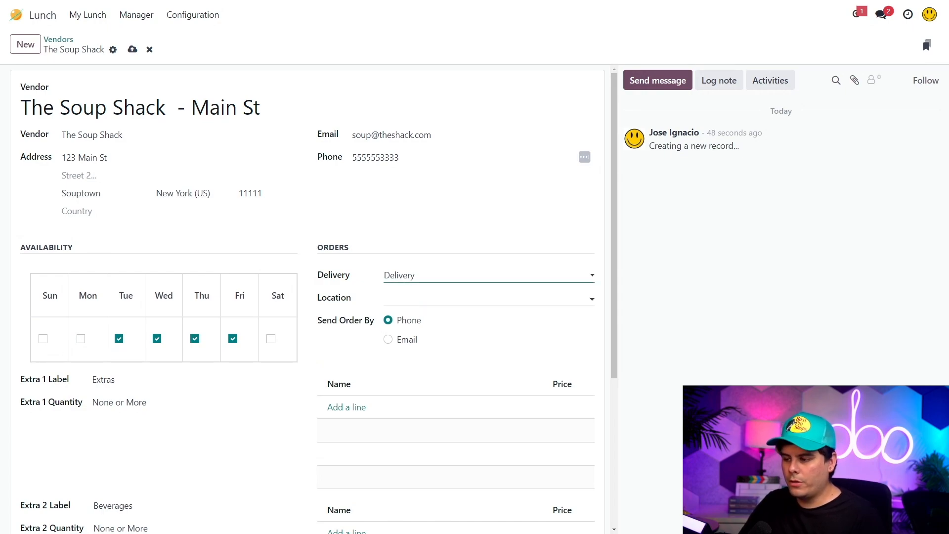
{"action": "left_click", "coordinate": [484, 297]}
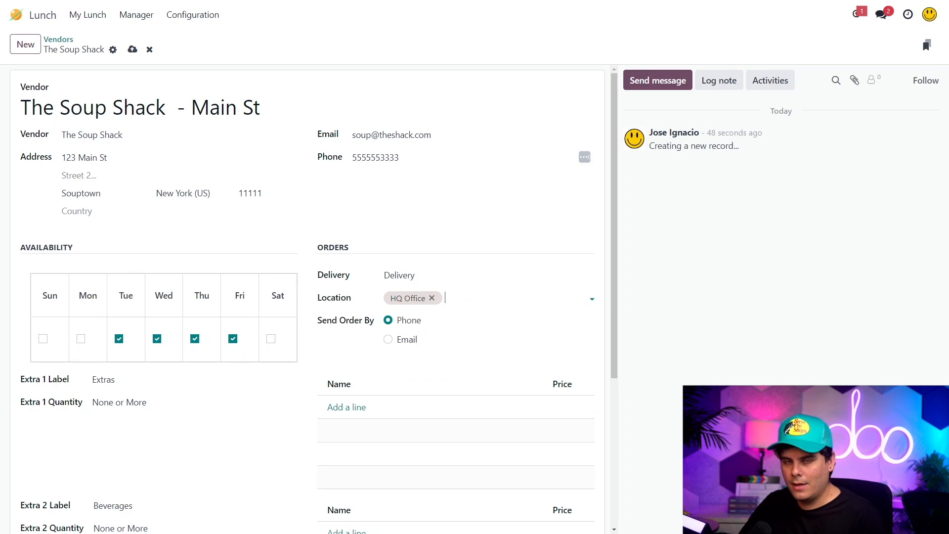
{"action": "mouse_move", "coordinate": [425, 328]}
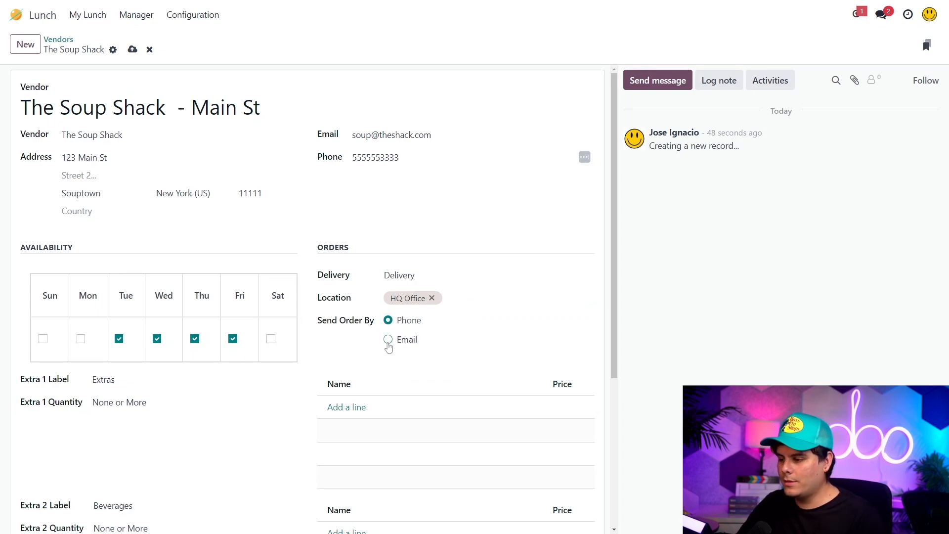
{"action": "left_click", "coordinate": [388, 340]}
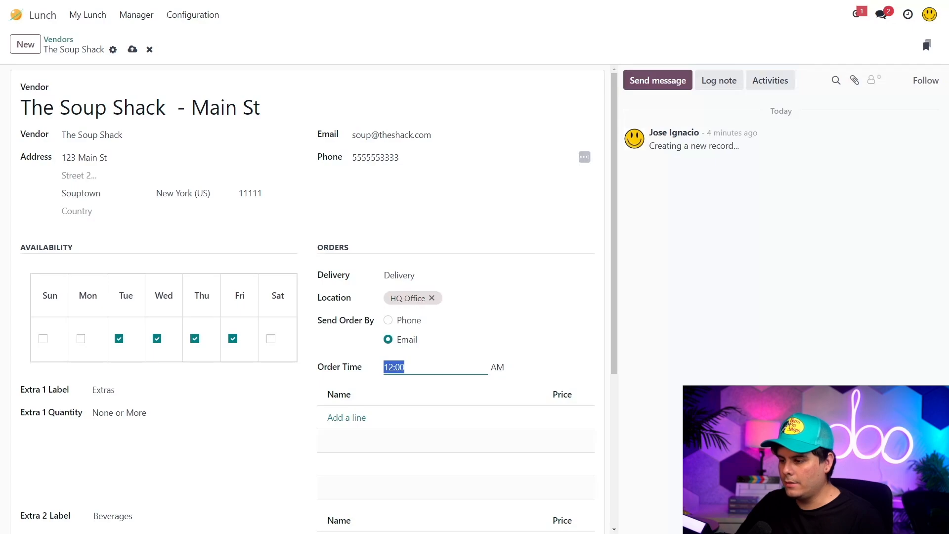
{"action": "type", "text": "11:30"}
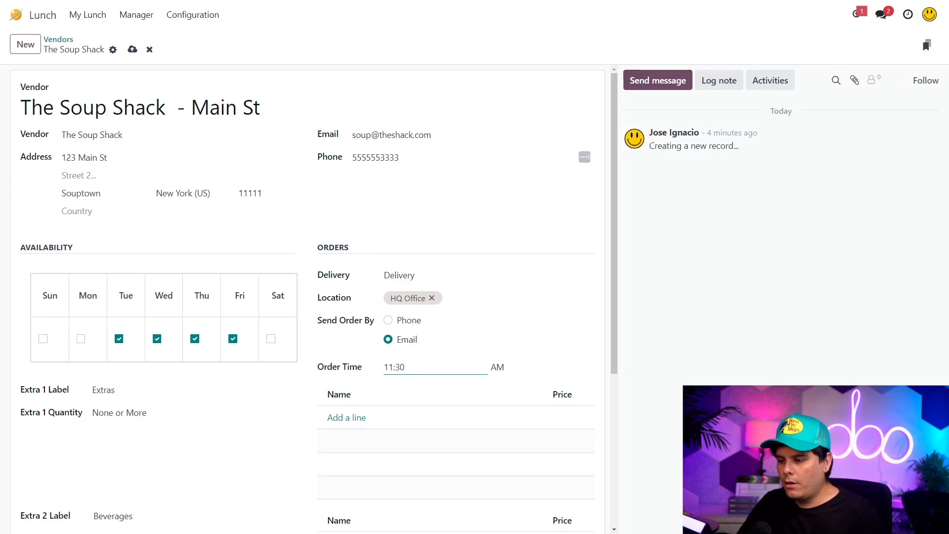
{"action": "scroll", "scroll_direction": "down", "scroll_amount": 3}
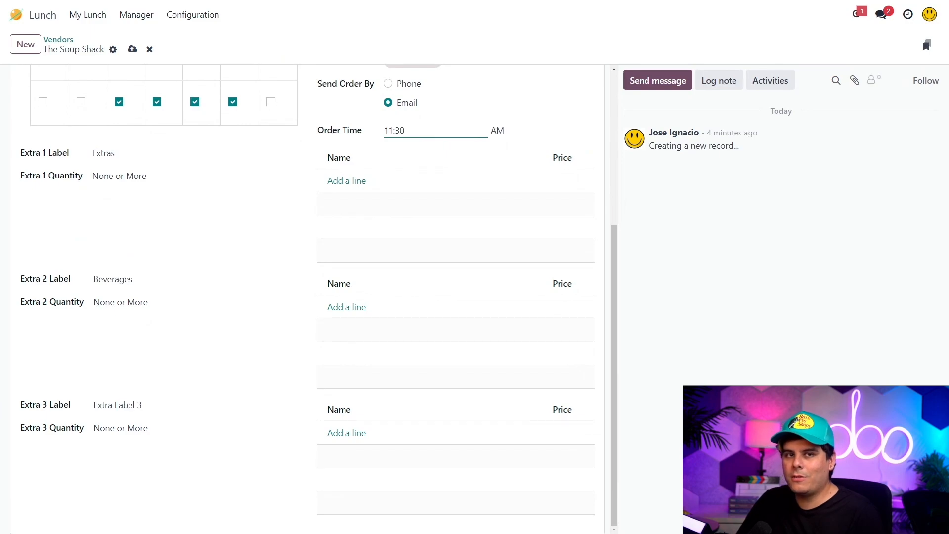
{"action": "left_click", "coordinate": [424, 130]}
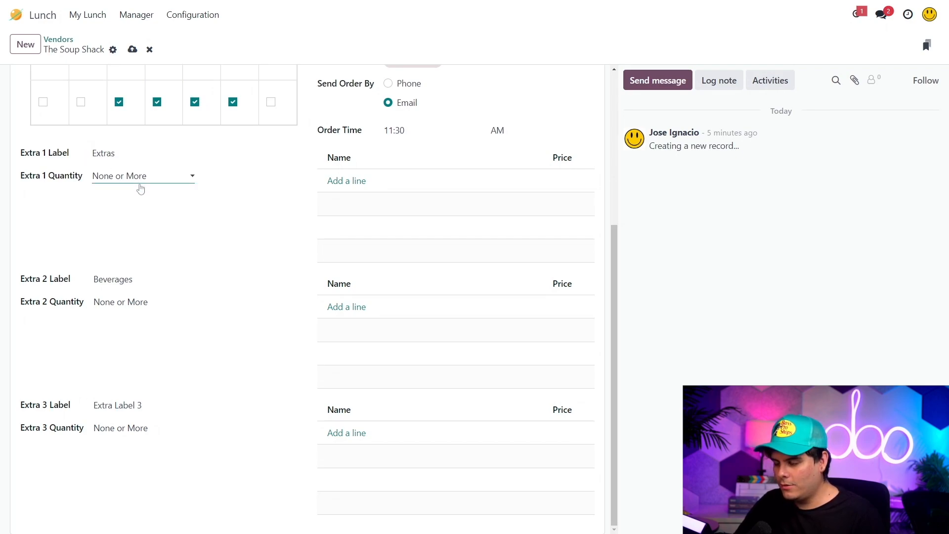
{"action": "mouse_move", "coordinate": [272, 188]}
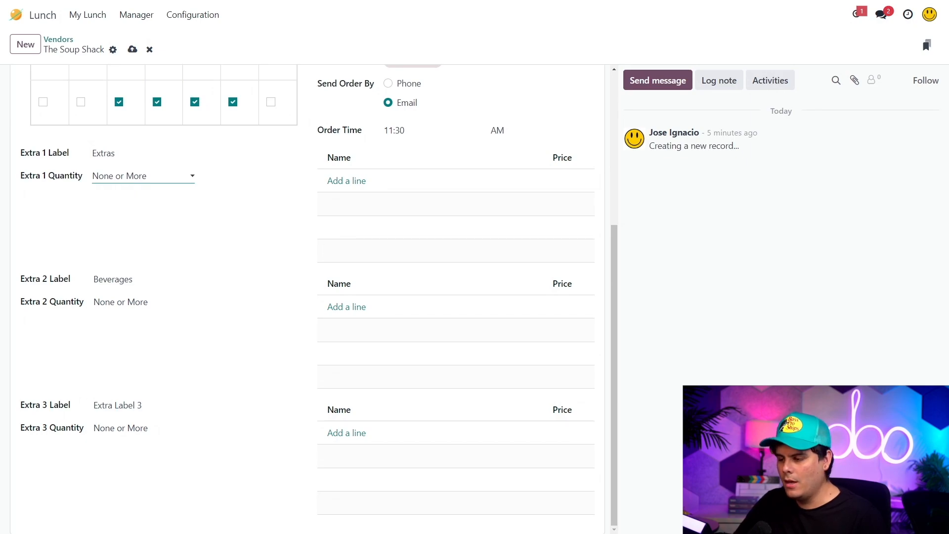
{"action": "mouse_move", "coordinate": [202, 179]}
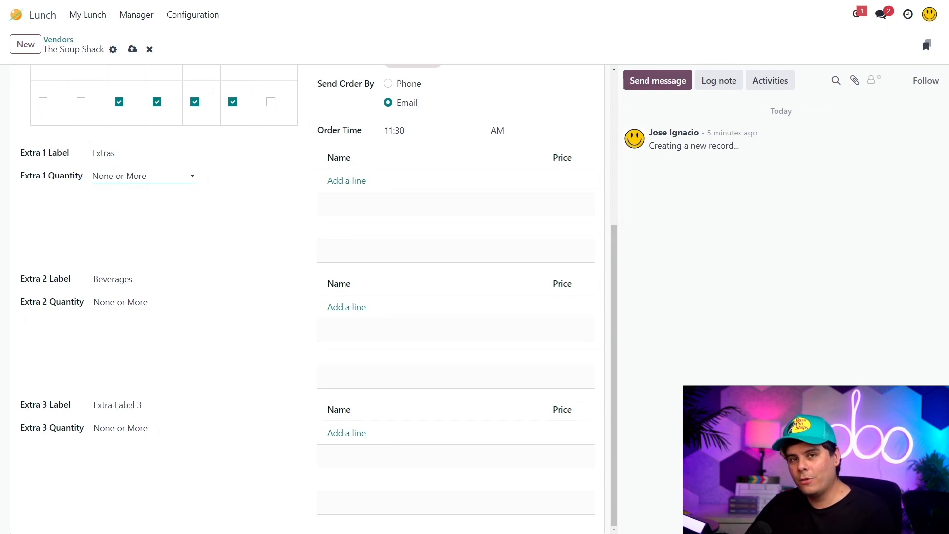
{"action": "mouse_move", "coordinate": [264, 189]}
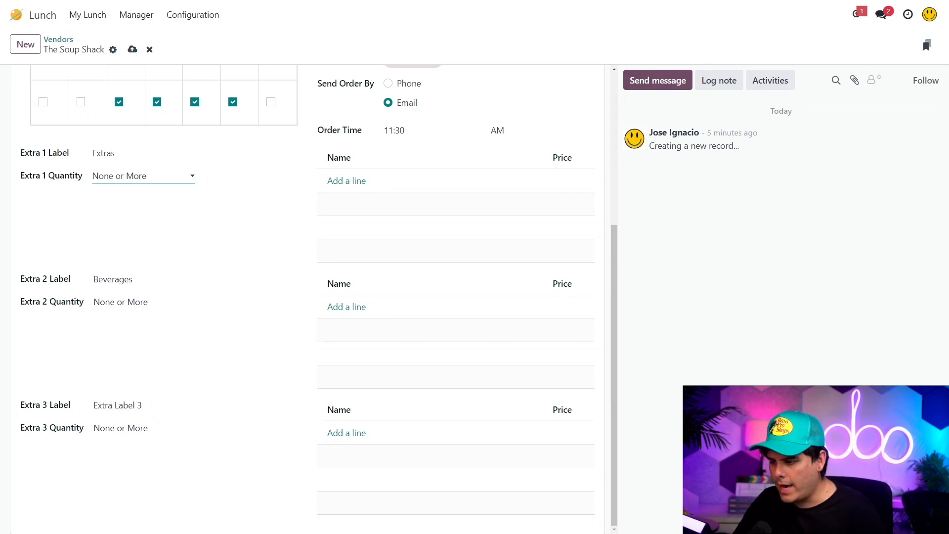
- Add extras Bread Bowl at $5.00 and Bread Roll at $1.00
{"action": "left_click", "coordinate": [346, 181]}
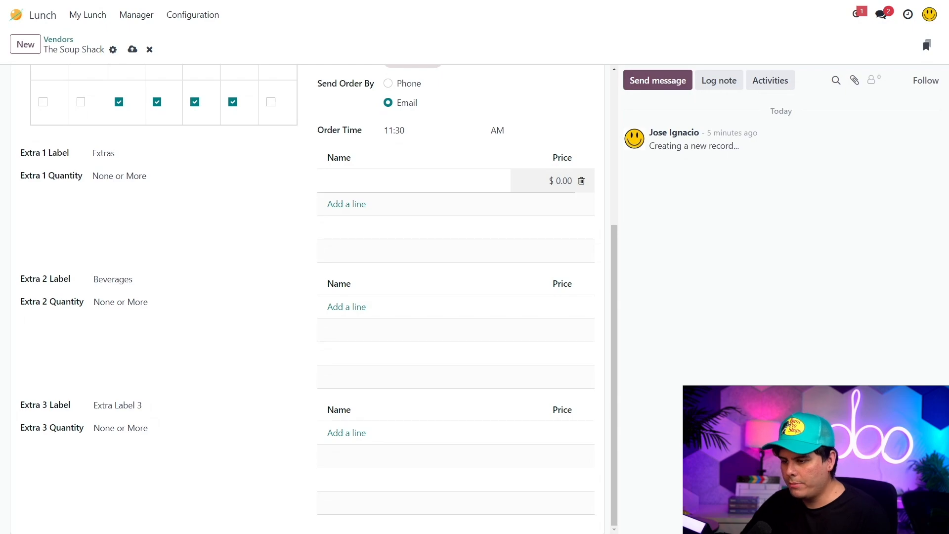
{"action": "type", "text": "Bread Bowl"}
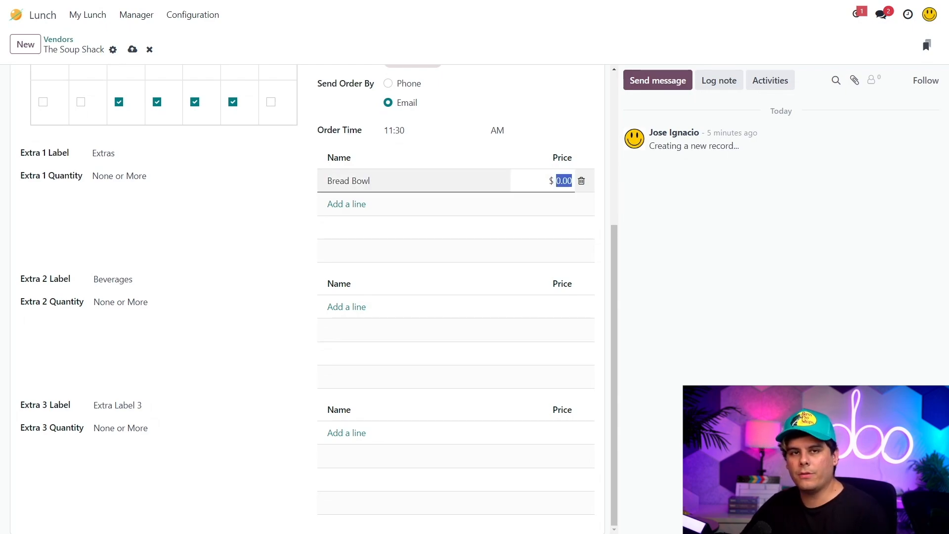
{"action": "type", "text": "5.00"}
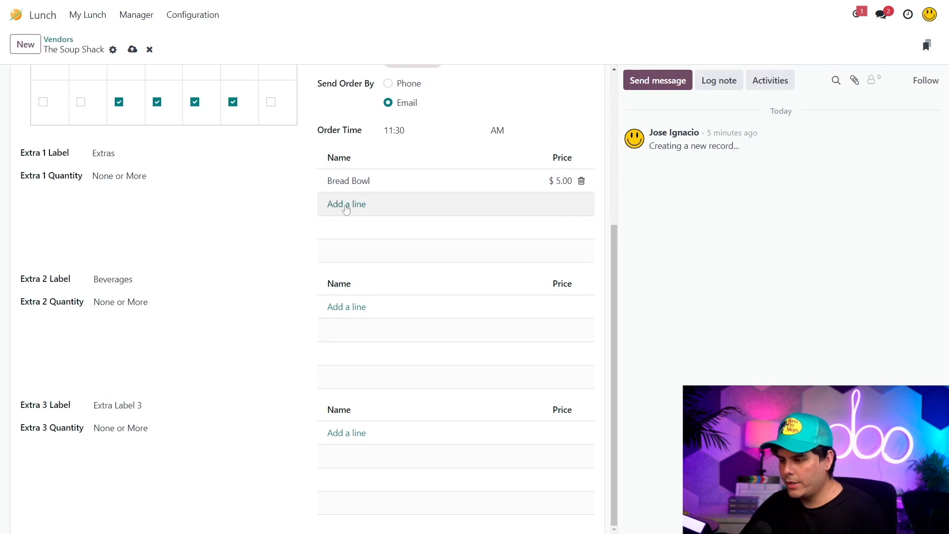
{"action": "type", "text": "Bread Roll"}
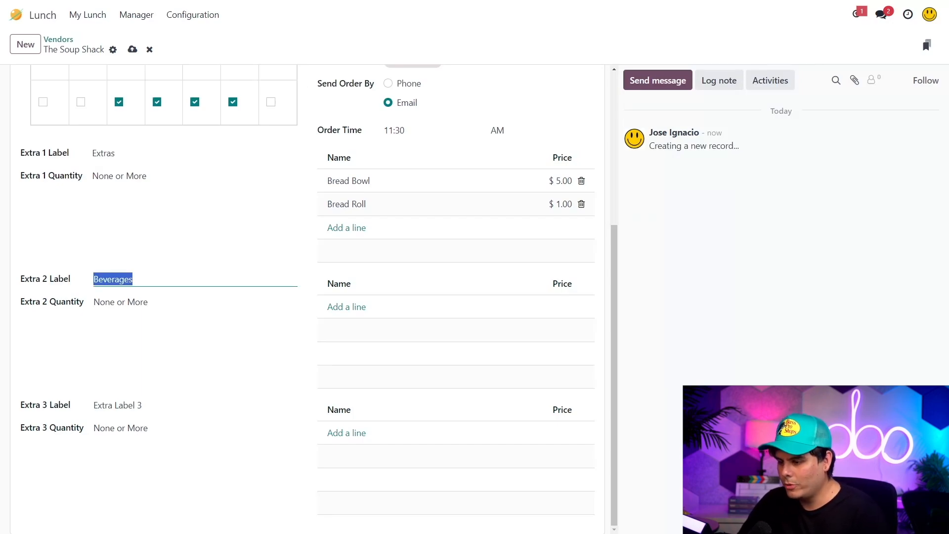
- Label Extra 2 'Free Beverage with Purchase', Only One, with Soda, Diet Soda and Water
{"action": "type", "text": "Free Beverage with Purchase"}
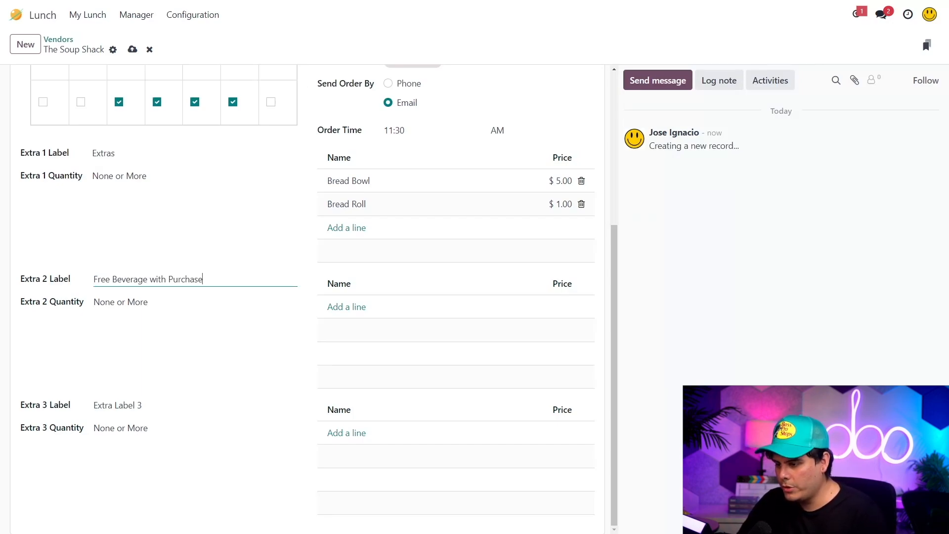
{"action": "mouse_move", "coordinate": [143, 302]}
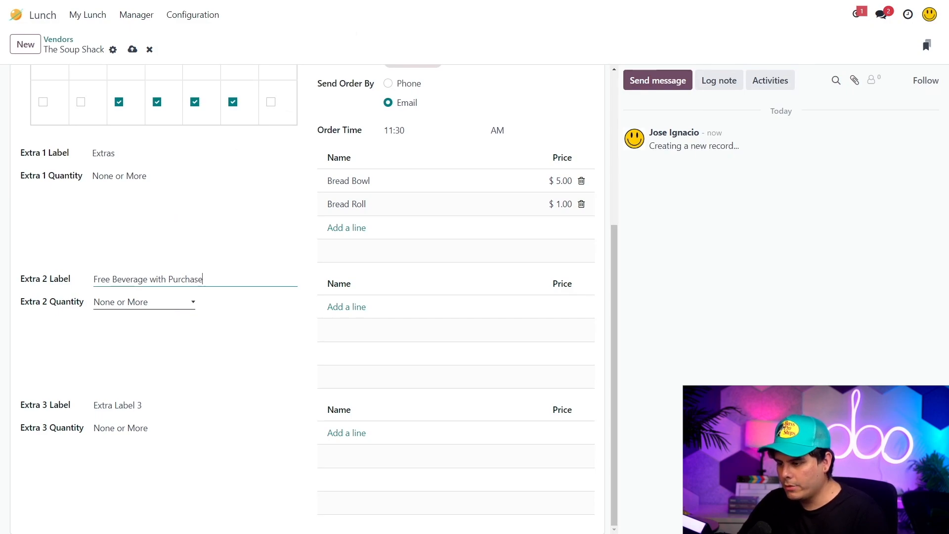
{"action": "left_click", "coordinate": [144, 302]}
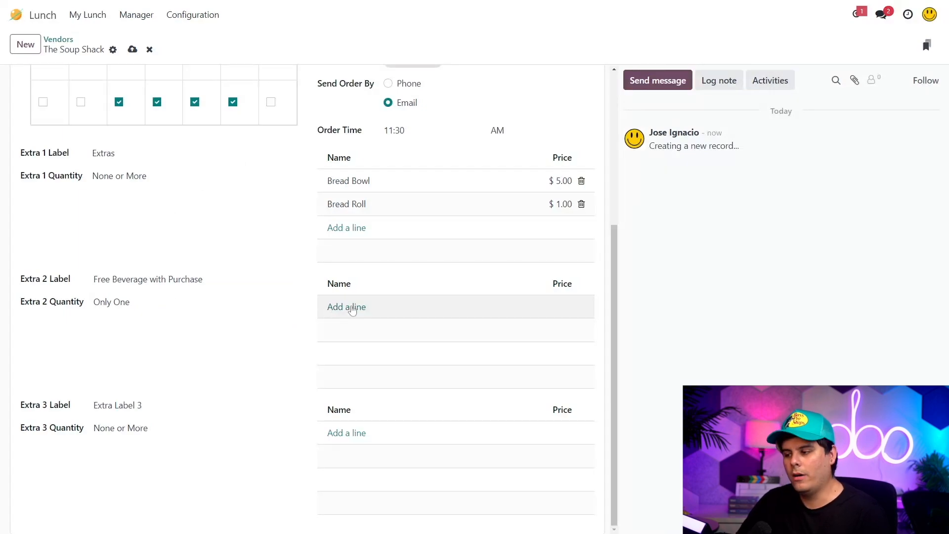
{"action": "type", "text": "Soda"}
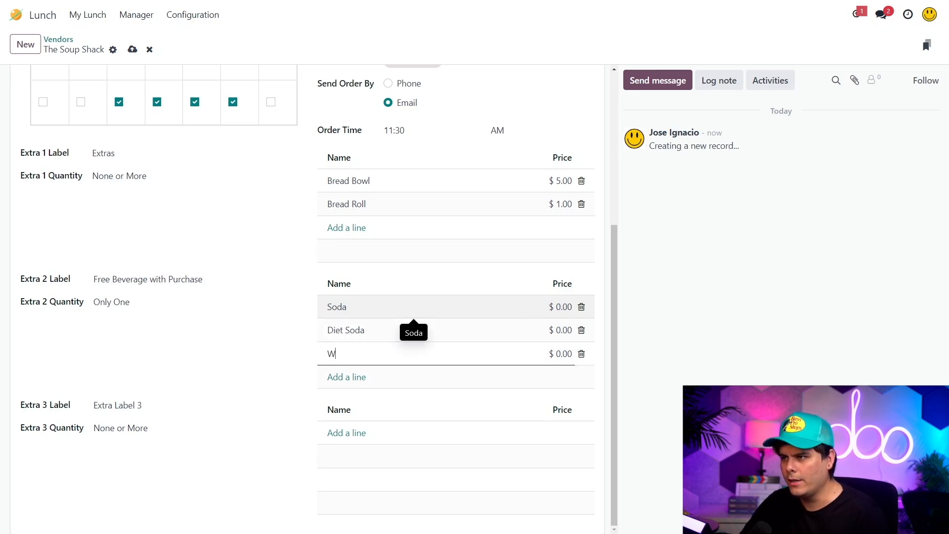
{"action": "type", "text": "ater"}
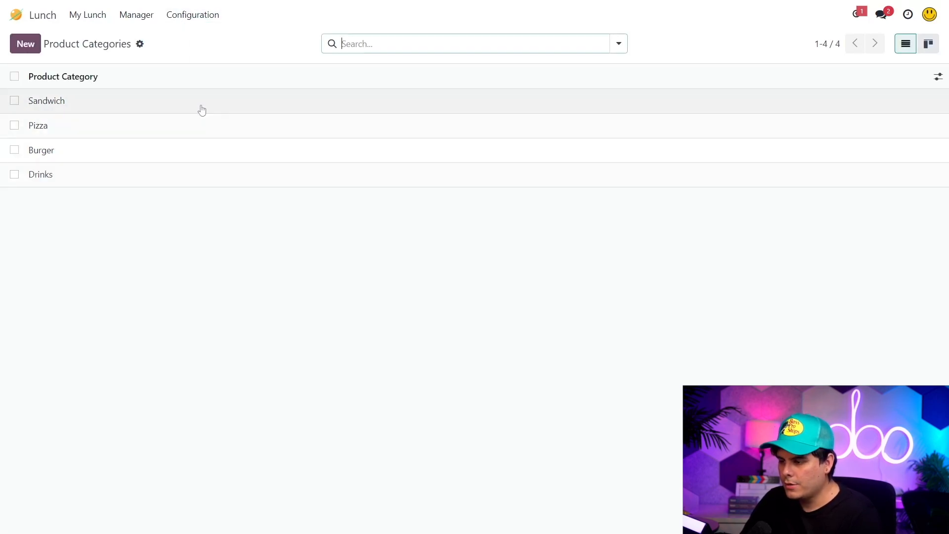
{"action": "mouse_move", "coordinate": [193, 108]}
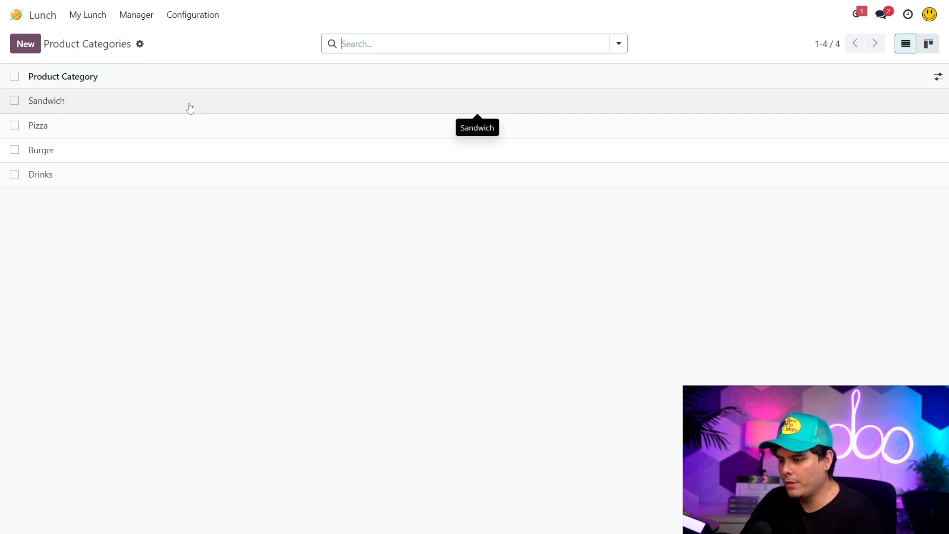
- Create and save a new product category named Soups
{"action": "left_click", "coordinate": [25, 44]}
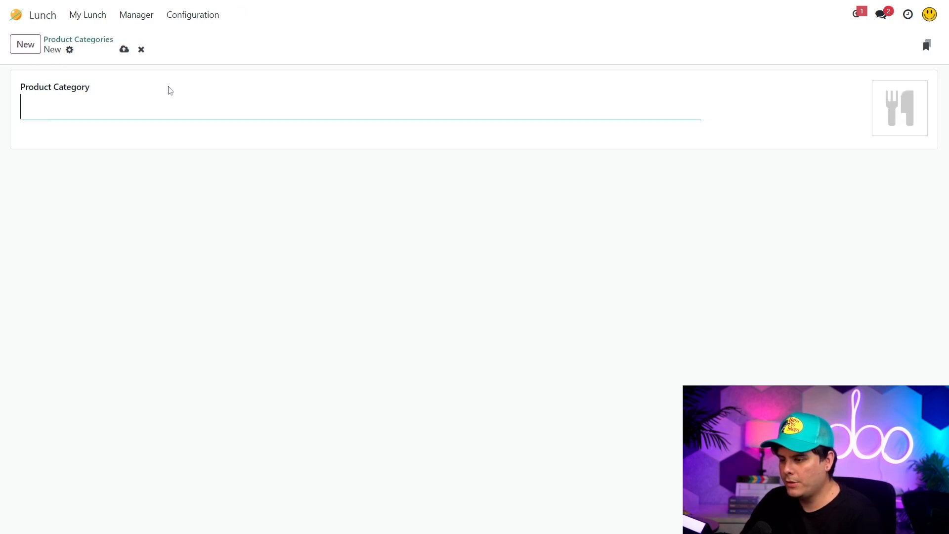
{"action": "type", "text": "Soups"}
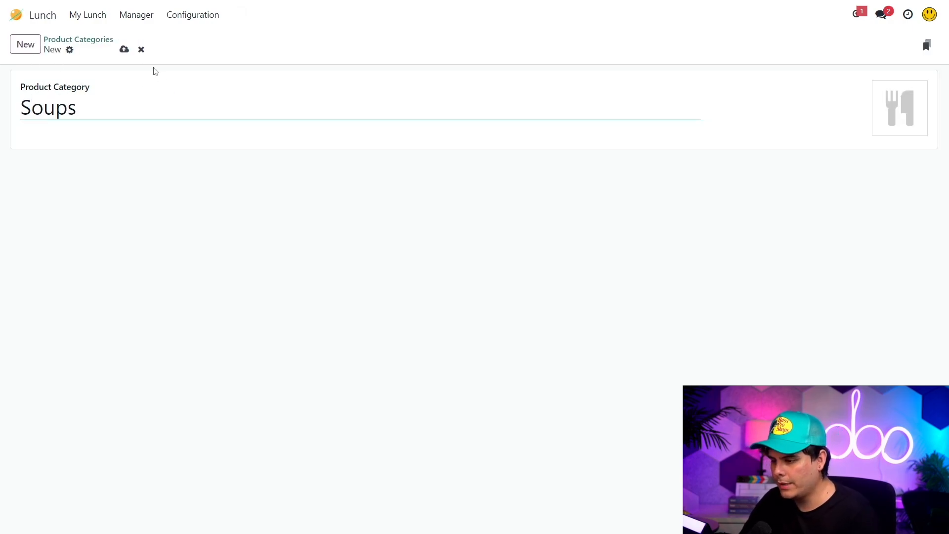
{"action": "left_click", "coordinate": [125, 49]}
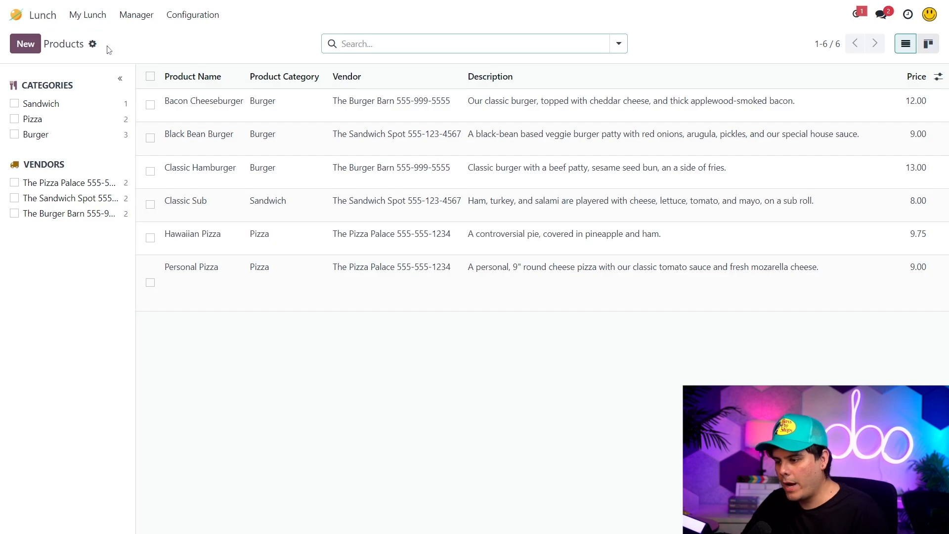
- Create Chicken Noodle Soup in Soups, vendor The Soup Shack - Main St, price 4.00
{"action": "left_click", "coordinate": [25, 43]}
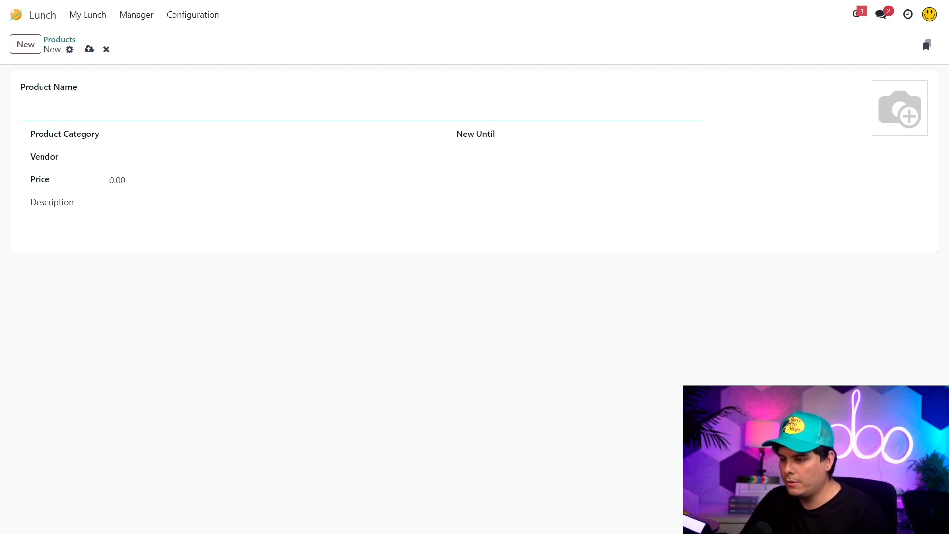
{"action": "type", "text": "Chicken Noo"}
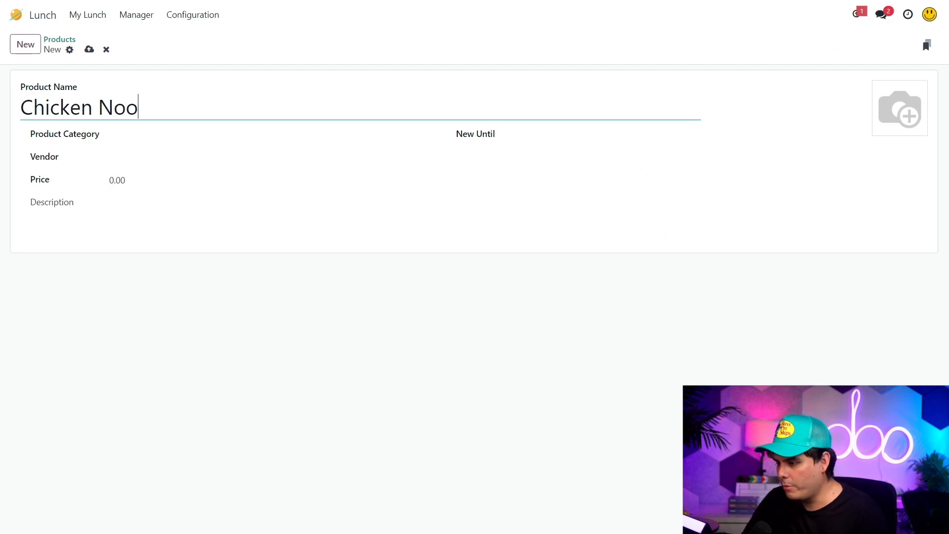
{"action": "type", "text": "dle Soup"}
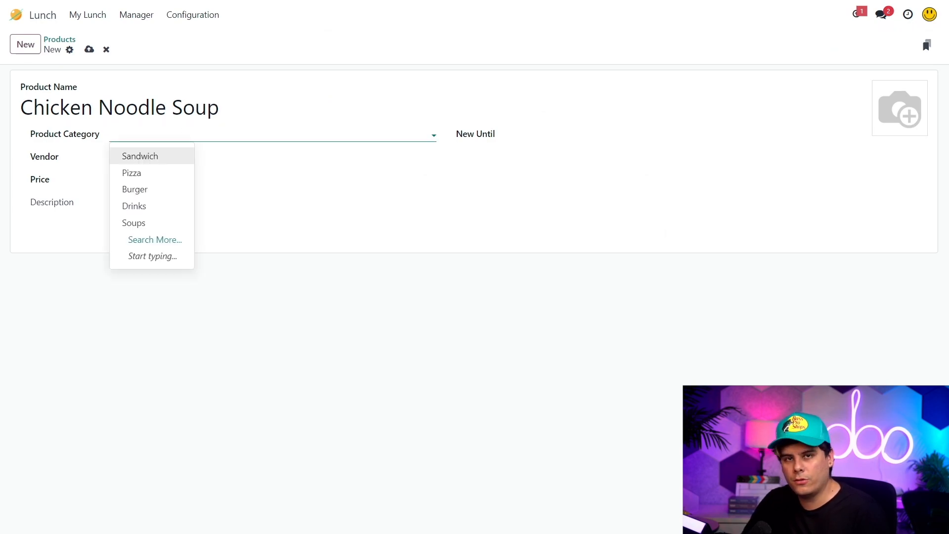
{"action": "left_click", "coordinate": [133, 223]}
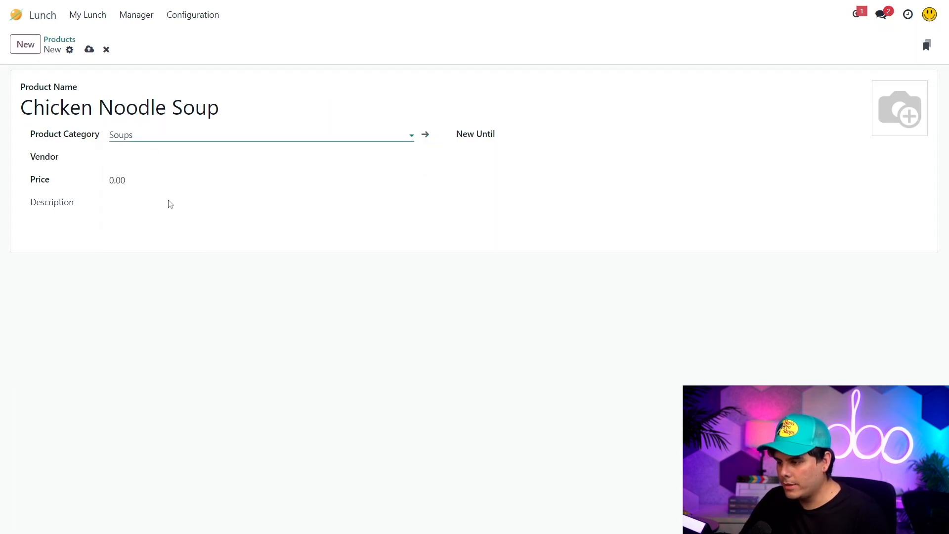
{"action": "left_click", "coordinate": [273, 156]}
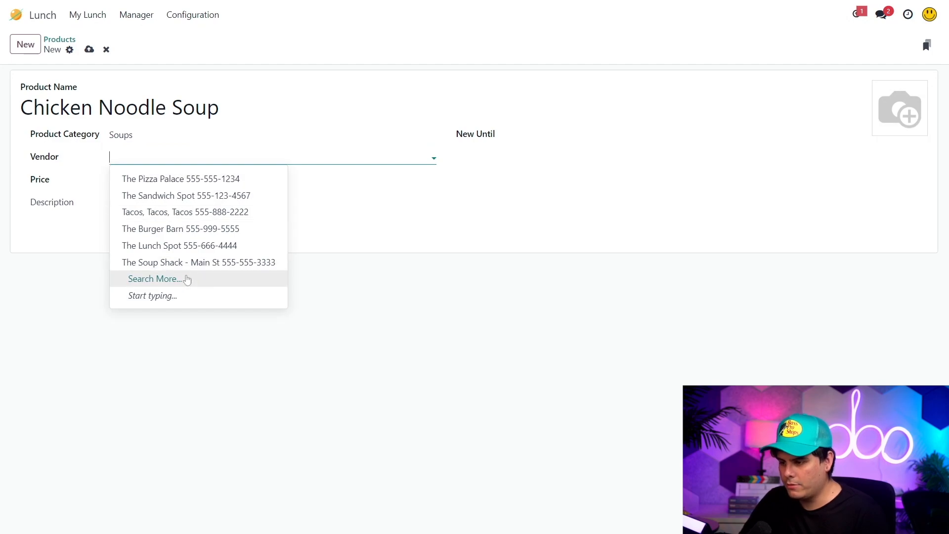
{"action": "left_click", "coordinate": [197, 262]}
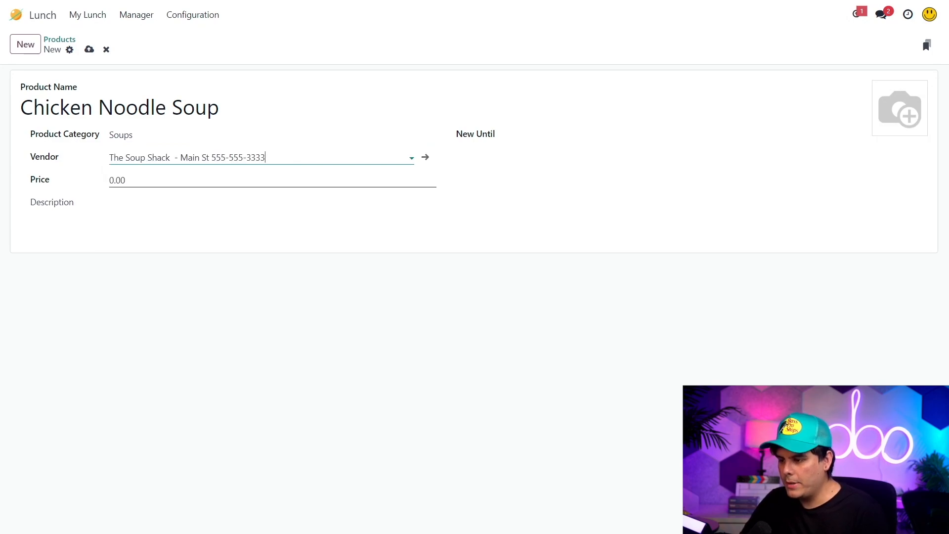
{"action": "left_click", "coordinate": [118, 180]}
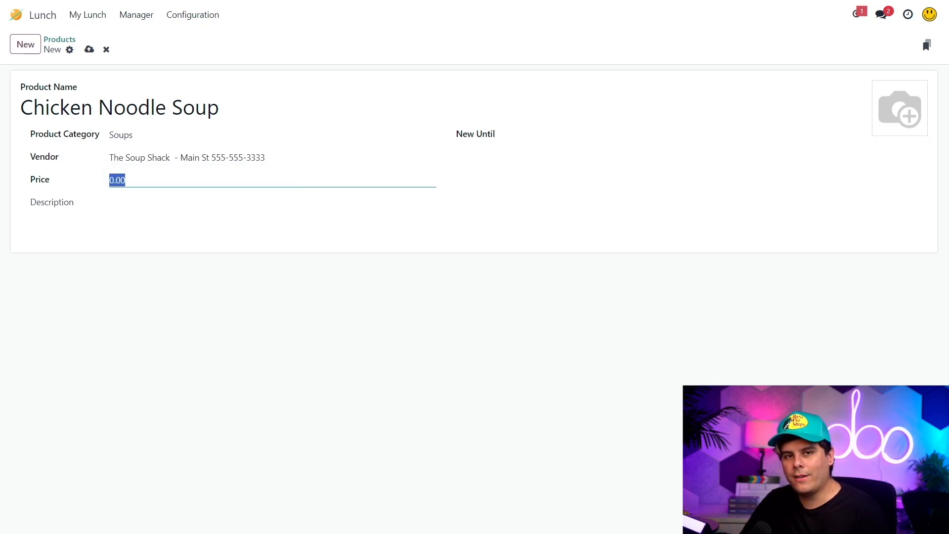
{"action": "type", "text": "4"}
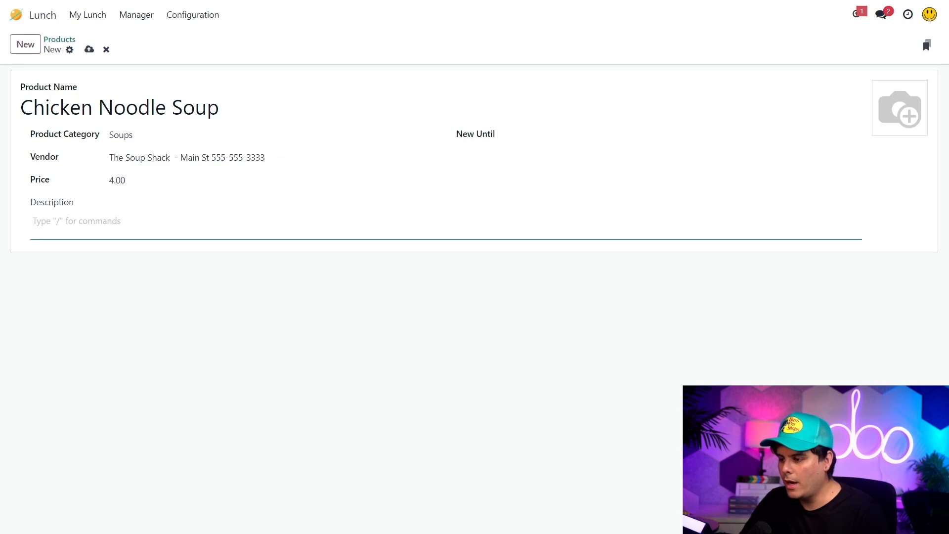
- Add the soup's chicken-and-noodles description, a photo, and New Until date 10/04/2024
{"action": "type", "text": "Chicken, carrots, onions, celery, and noodles, cooked in a vegetable broth."}
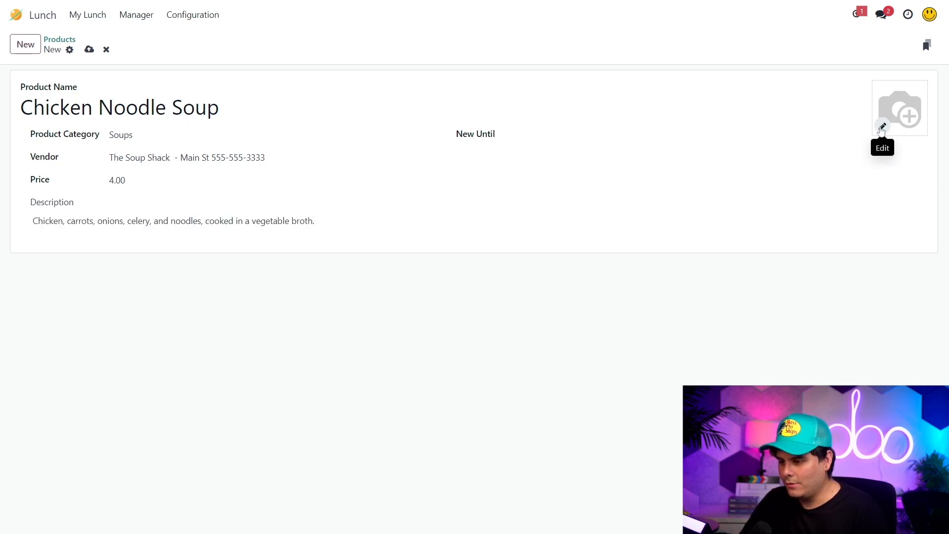
{"action": "left_click", "coordinate": [900, 107]}
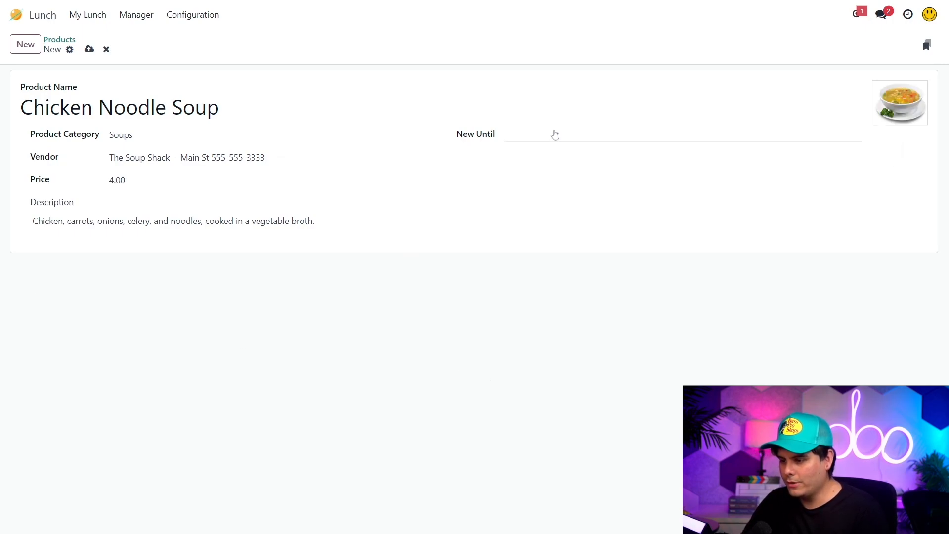
{"action": "type", "text": "10/04/2024"}
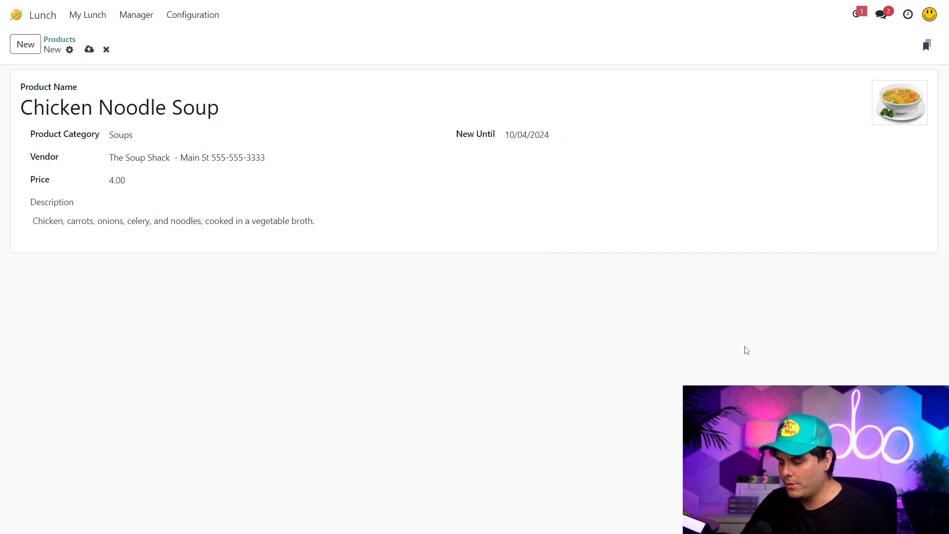
{"action": "mouse_move", "coordinate": [620, 278]}
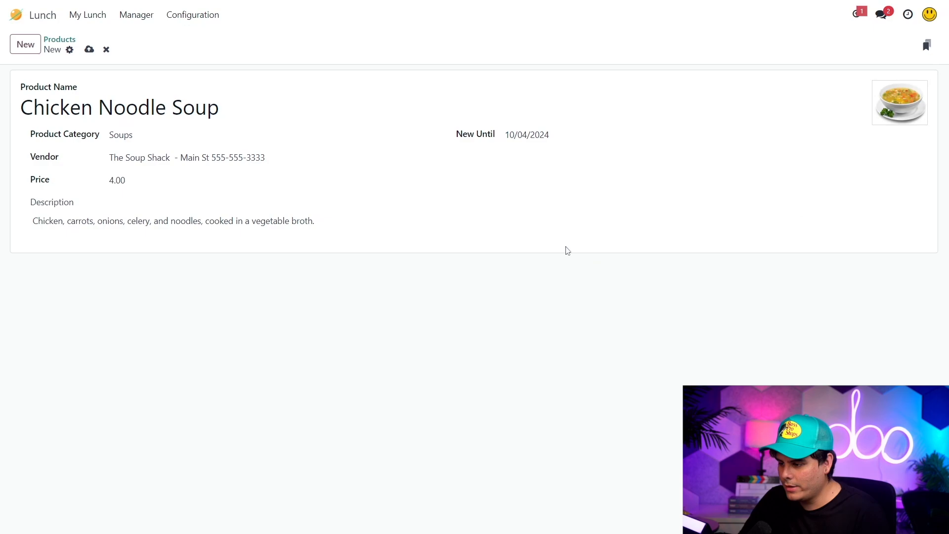
- Create a lunch alert 'New Soups Available', keeping Display as Alert in app after trying Chat notification
{"action": "left_click", "coordinate": [193, 14]}
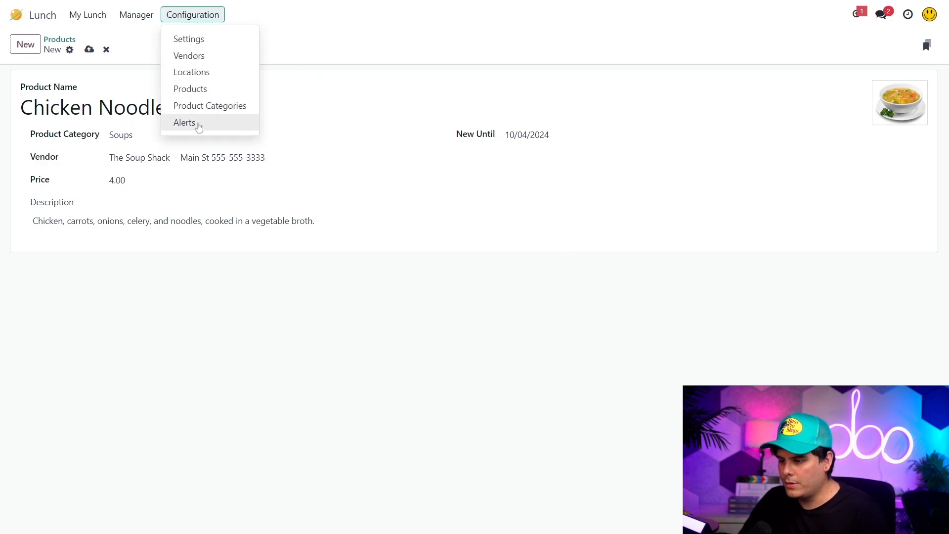
{"action": "left_click", "coordinate": [184, 122]}
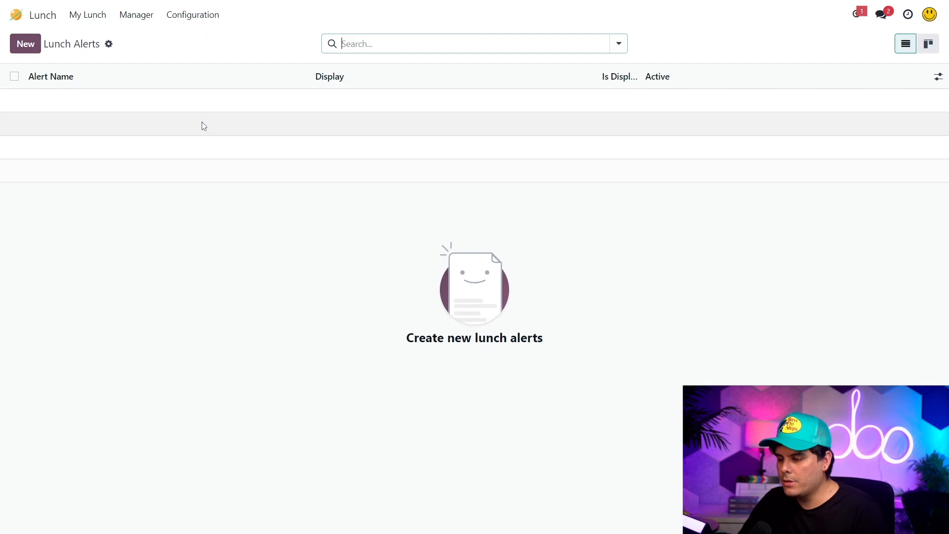
{"action": "left_click", "coordinate": [25, 43]}
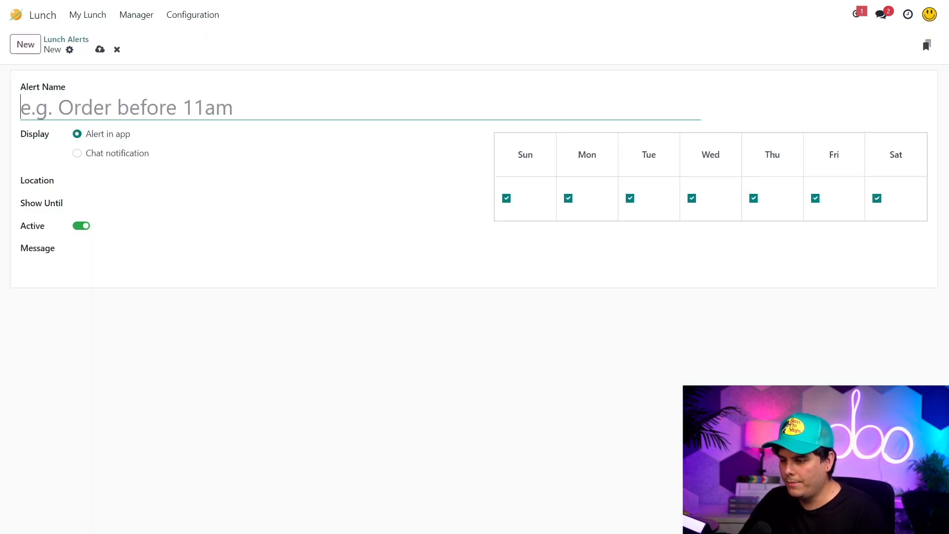
{"action": "type", "text": "New Soups"}
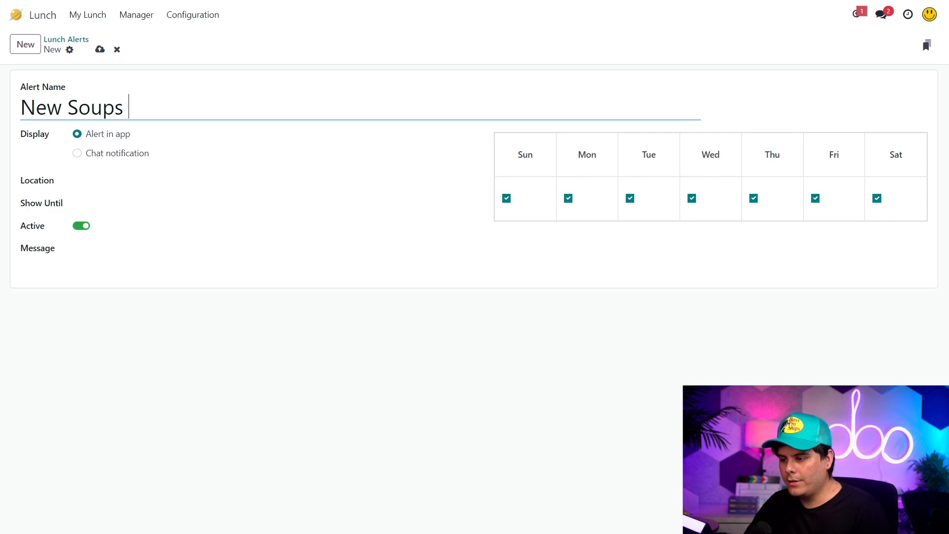
{"action": "type", "text": "Available"}
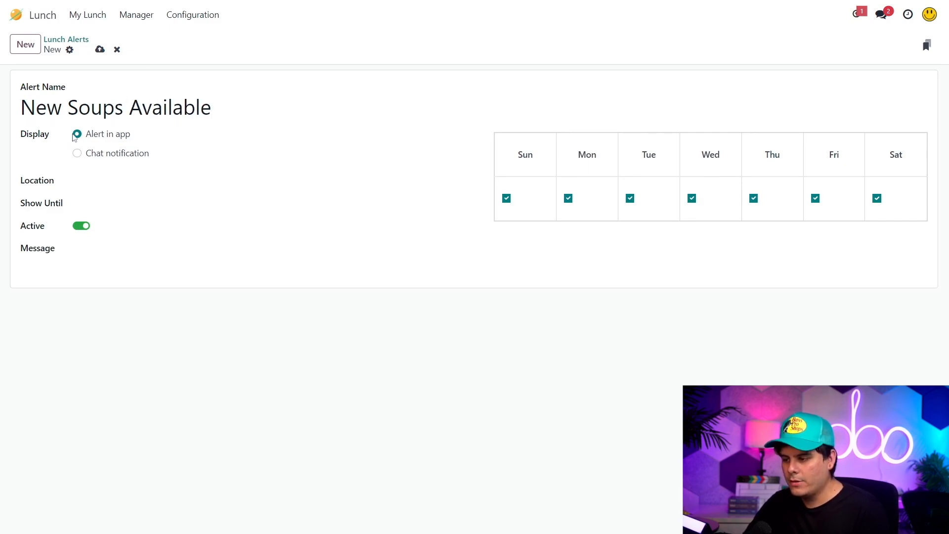
{"action": "left_click", "coordinate": [77, 153]}
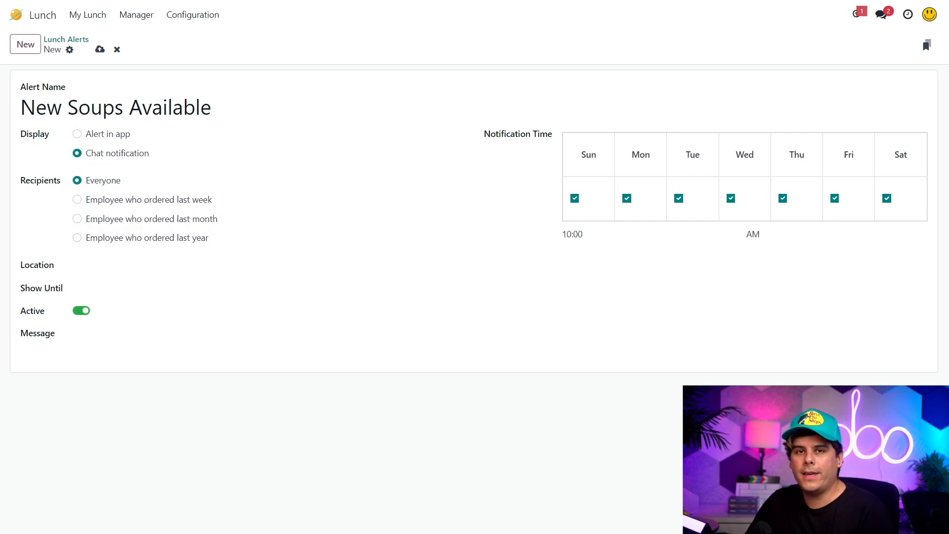
{"action": "left_click", "coordinate": [77, 134]}
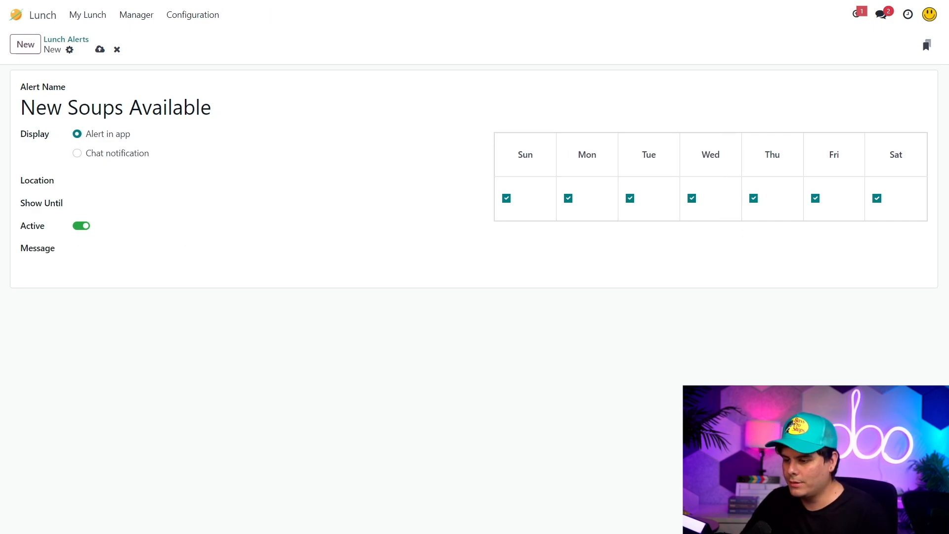
- Set the alert location to HQ Office and show it until 10/04/2024
{"action": "left_click", "coordinate": [100, 180]}
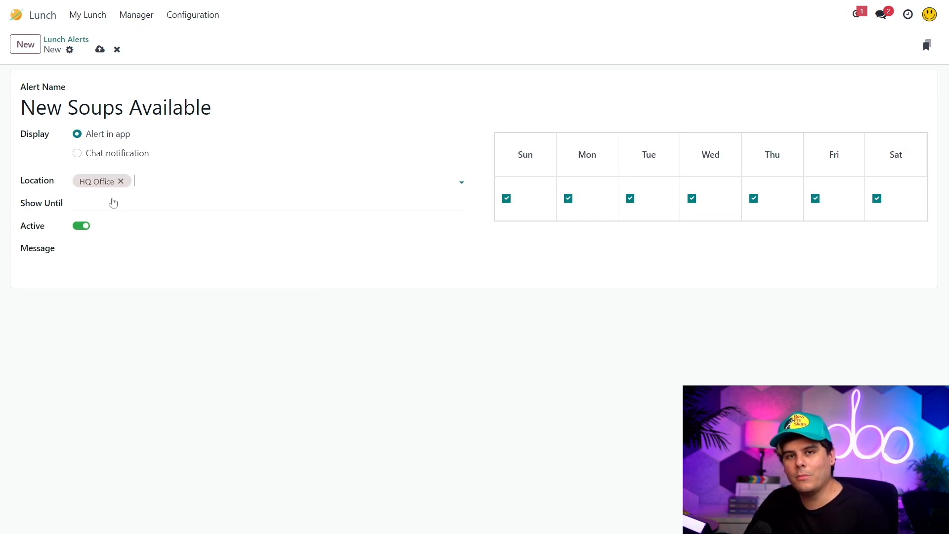
{"action": "mouse_move", "coordinate": [167, 205]}
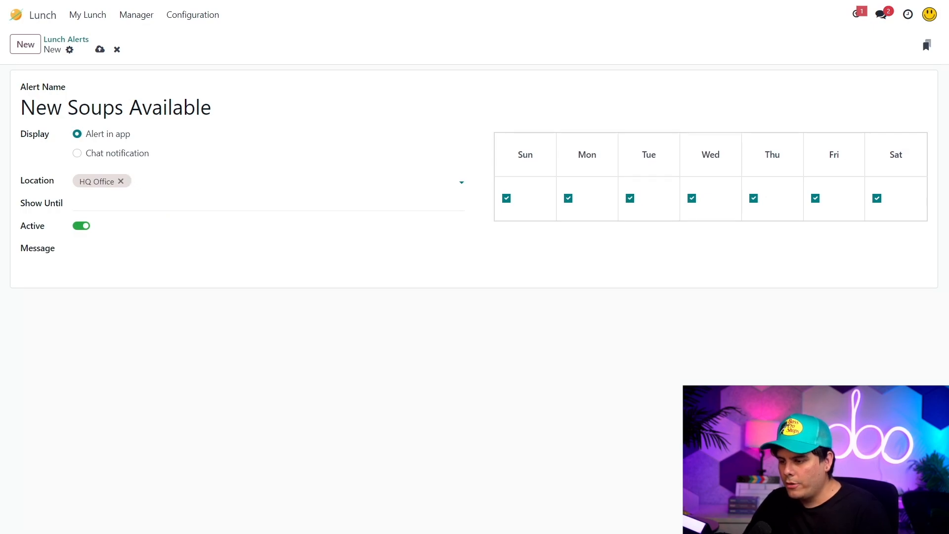
{"action": "left_click", "coordinate": [181, 203]}
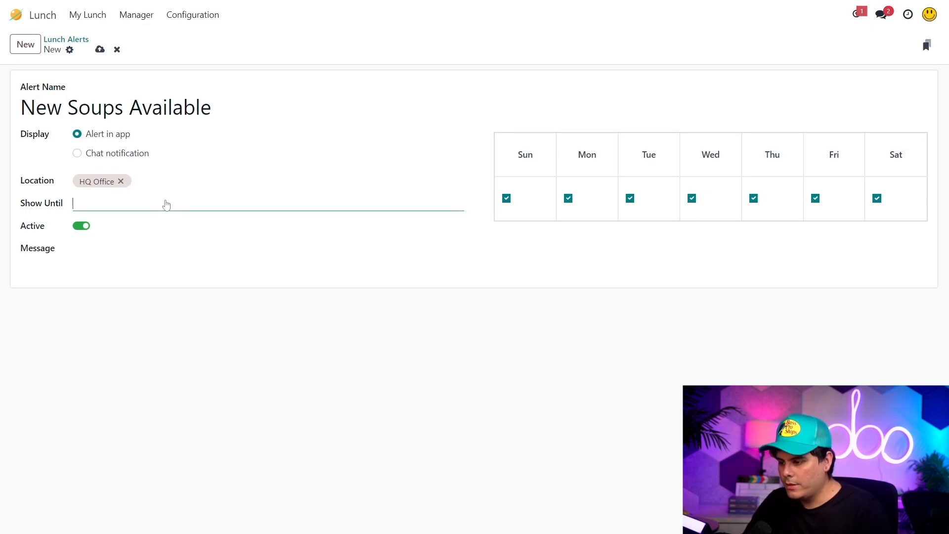
{"action": "type", "text": "10/04/2024"}
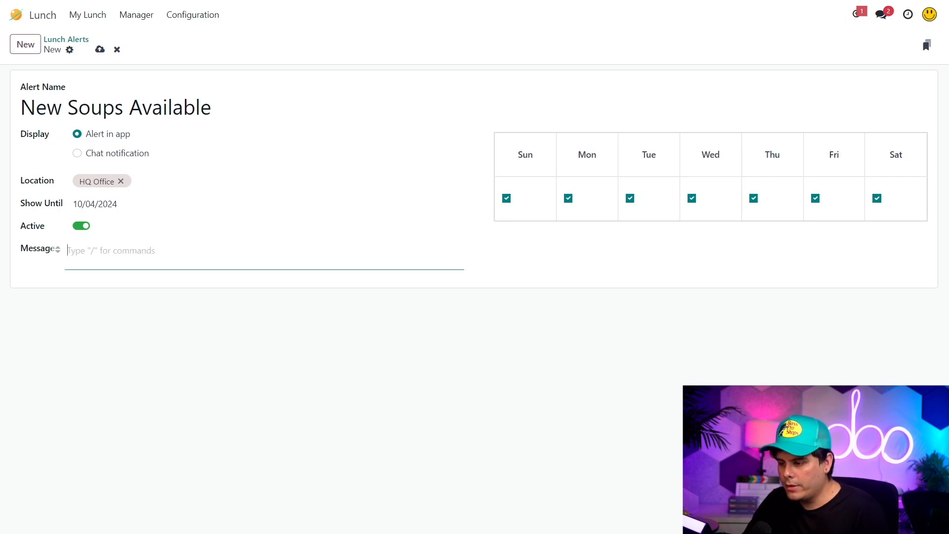
- Add the message 'Check out the soups from our new vendor: Soup Shack!', then open My Lunch > New Order
{"action": "type", "text": "Check out the soups from our new vendor: Soup Shack!"}
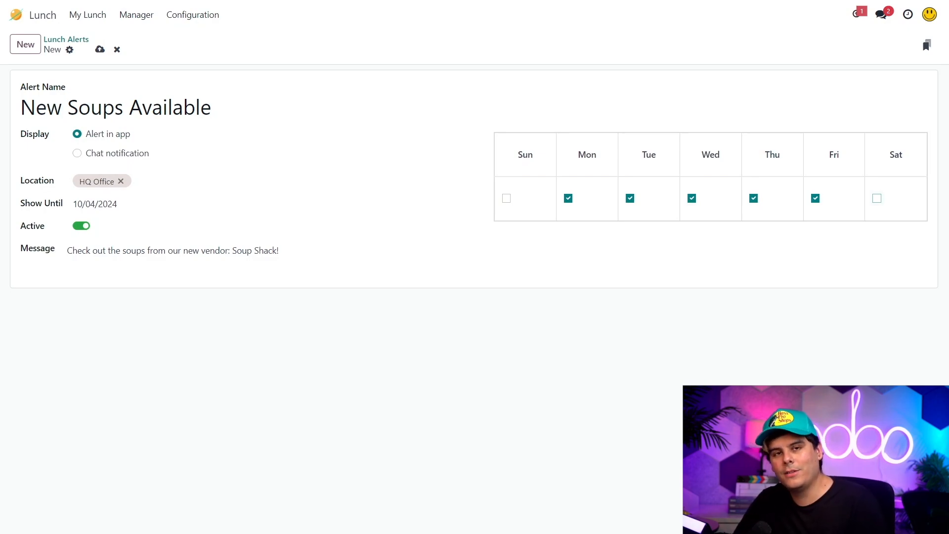
{"action": "left_click", "coordinate": [87, 14]}
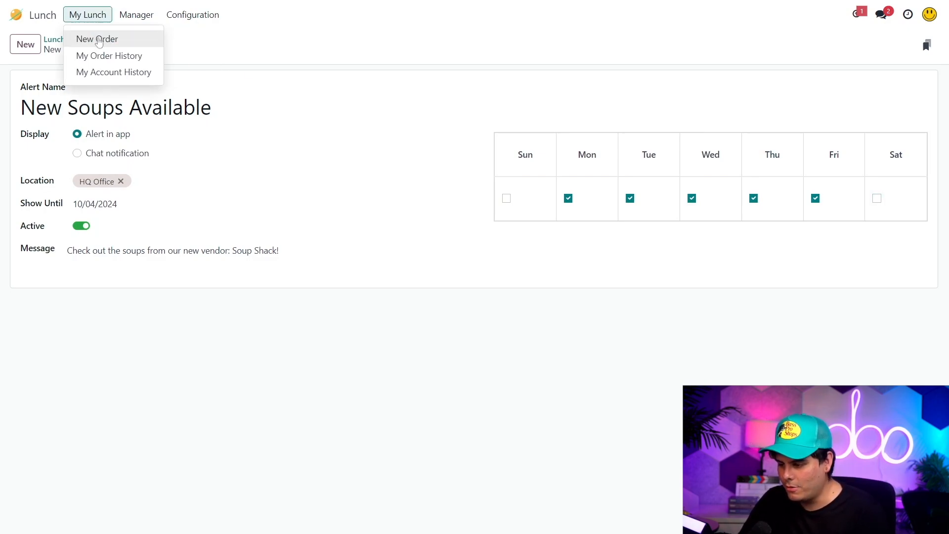
{"action": "left_click", "coordinate": [97, 39]}
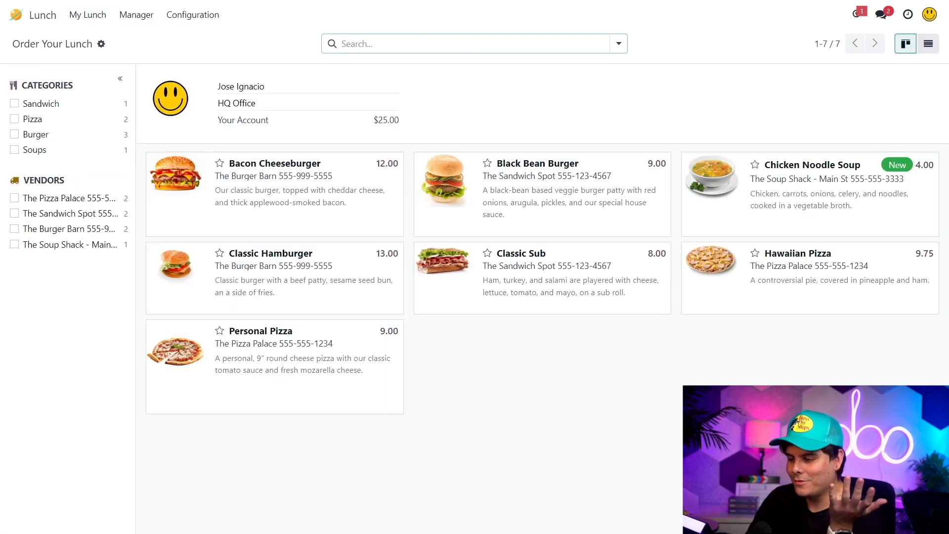